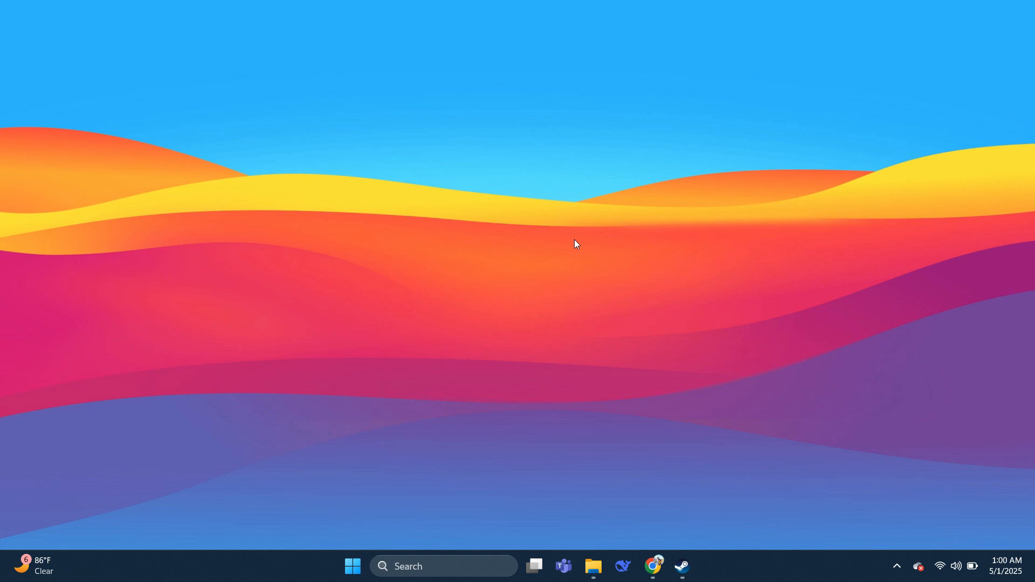
mouse_move(583, 239)
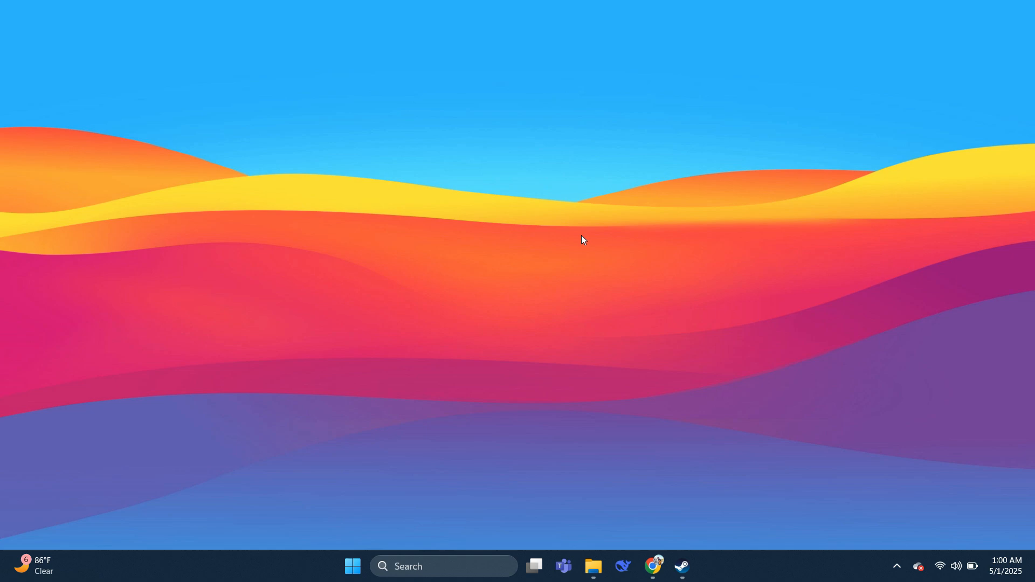
mouse_move(577, 233)
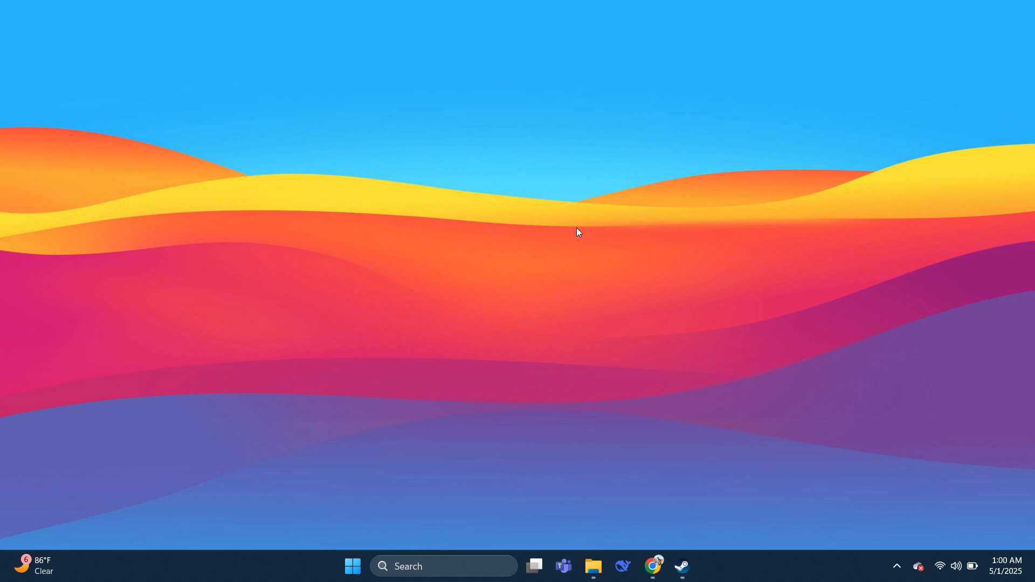
mouse_move(578, 227)
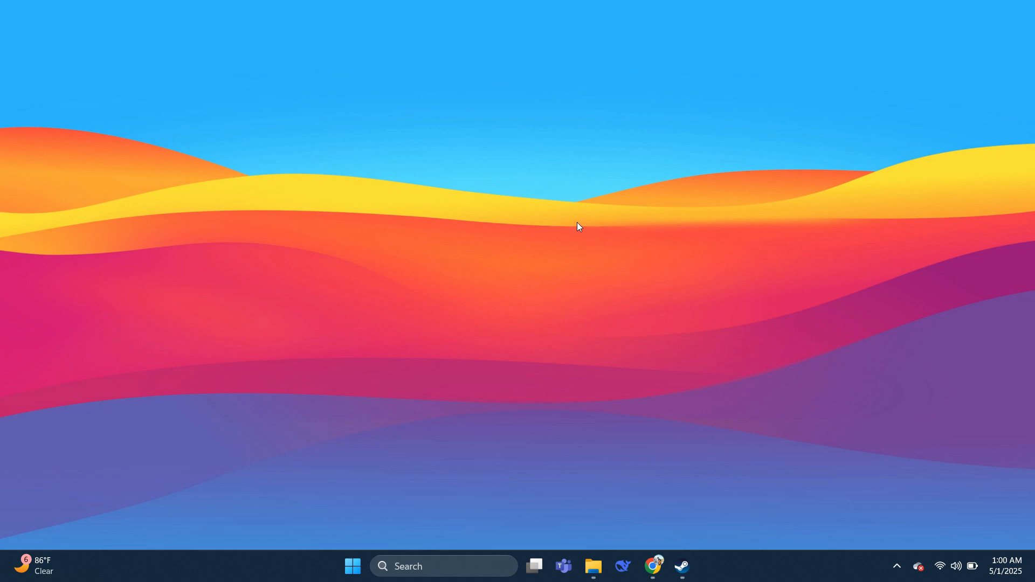
Bring up the Steam desktop client on its Store front page
click(653, 570)
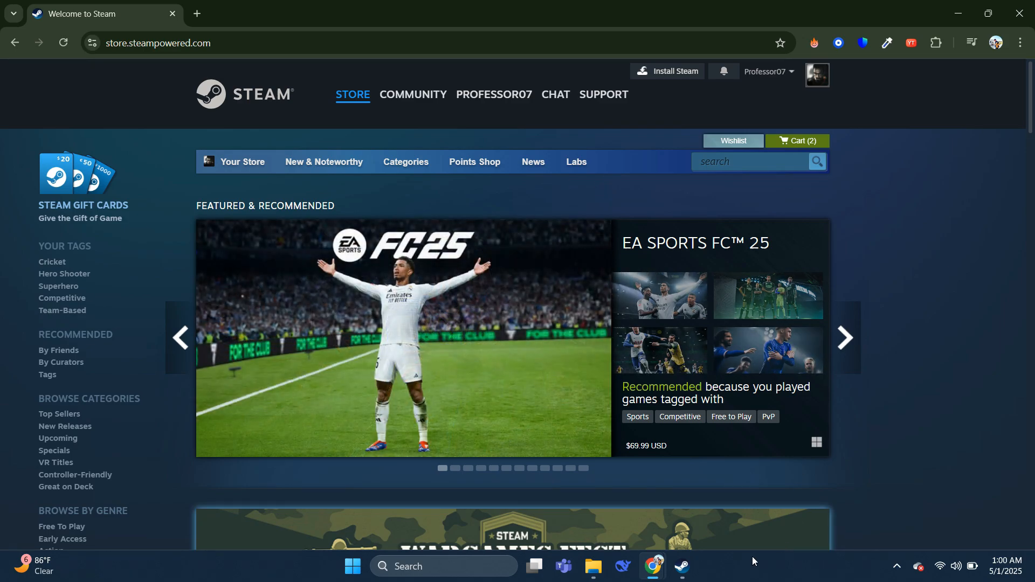
click(680, 566)
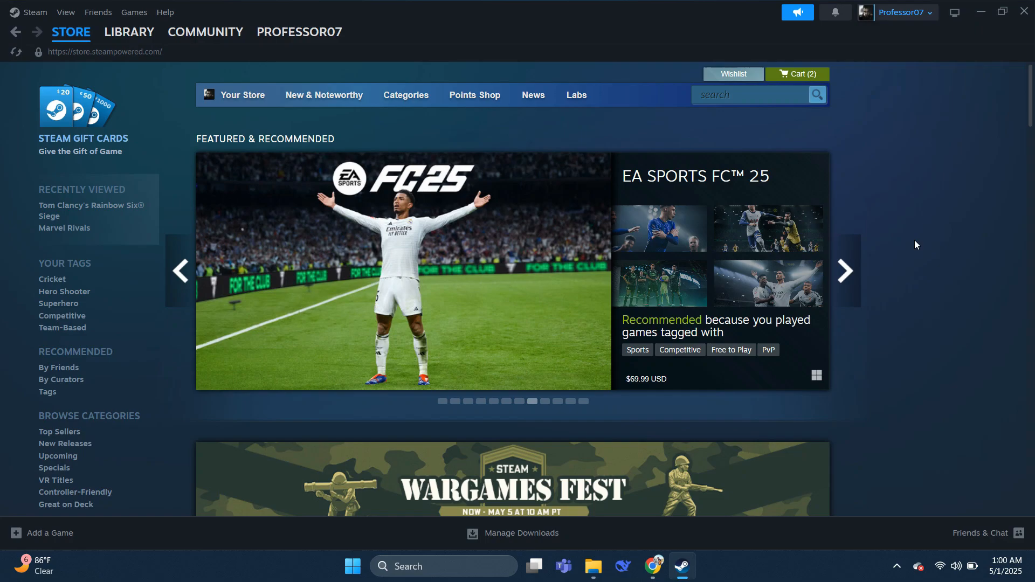
Search 'among us', land on the Among Us page and reach its $2.49 buy option
text(among us)
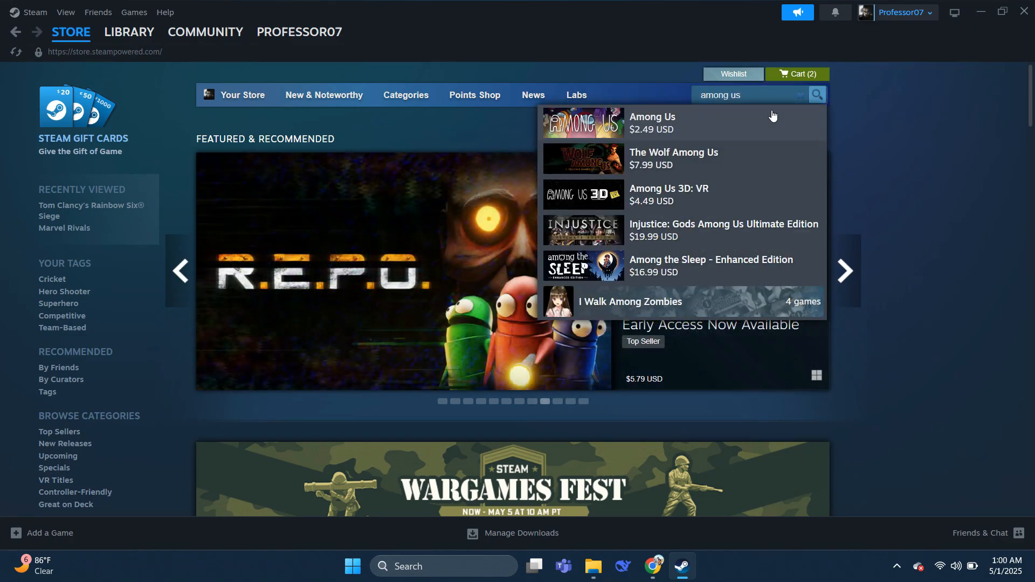
click(652, 122)
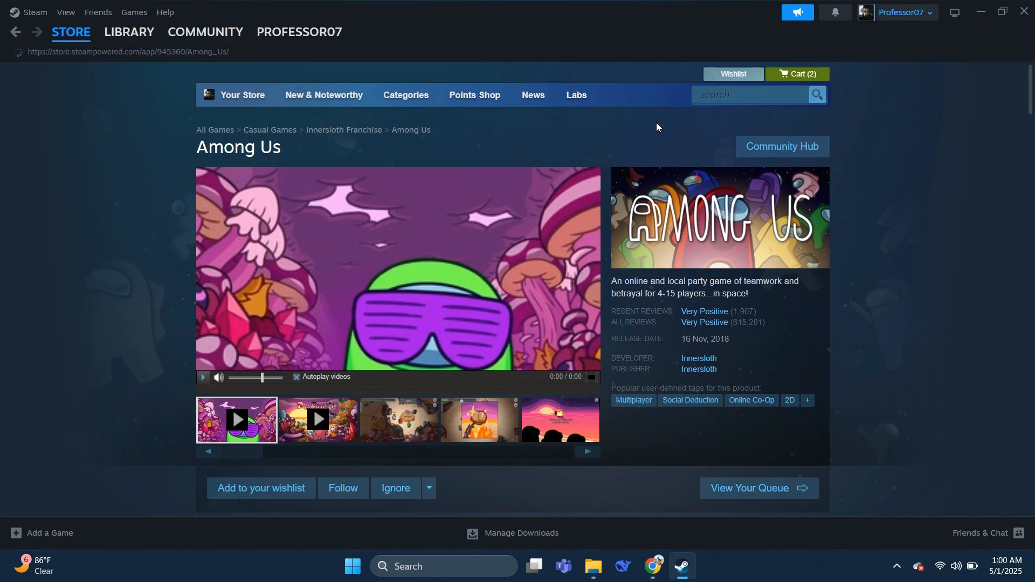
scroll(down, 3)
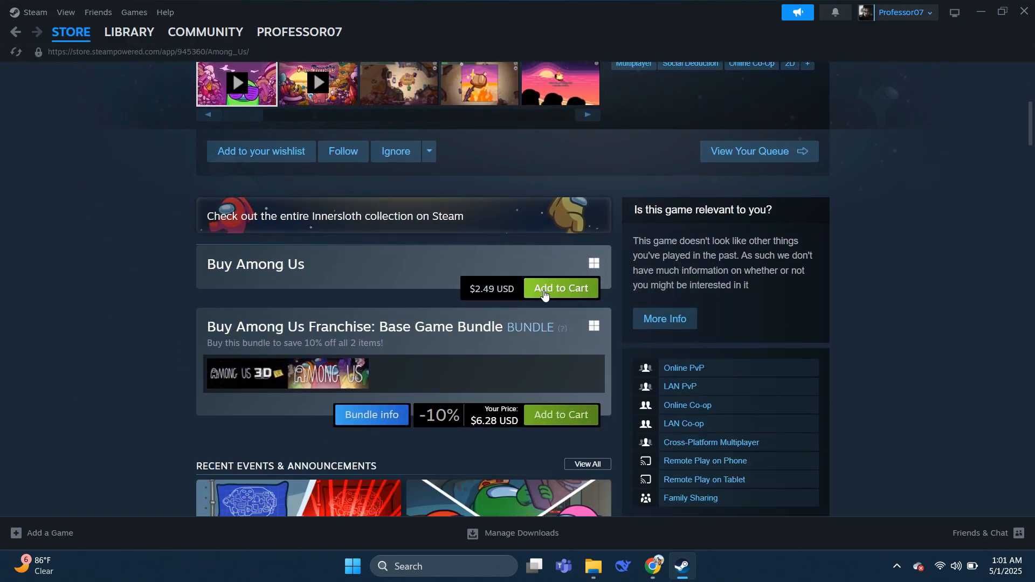
Put Among Us in the cart and continue from the cart to the payment info form
click(559, 289)
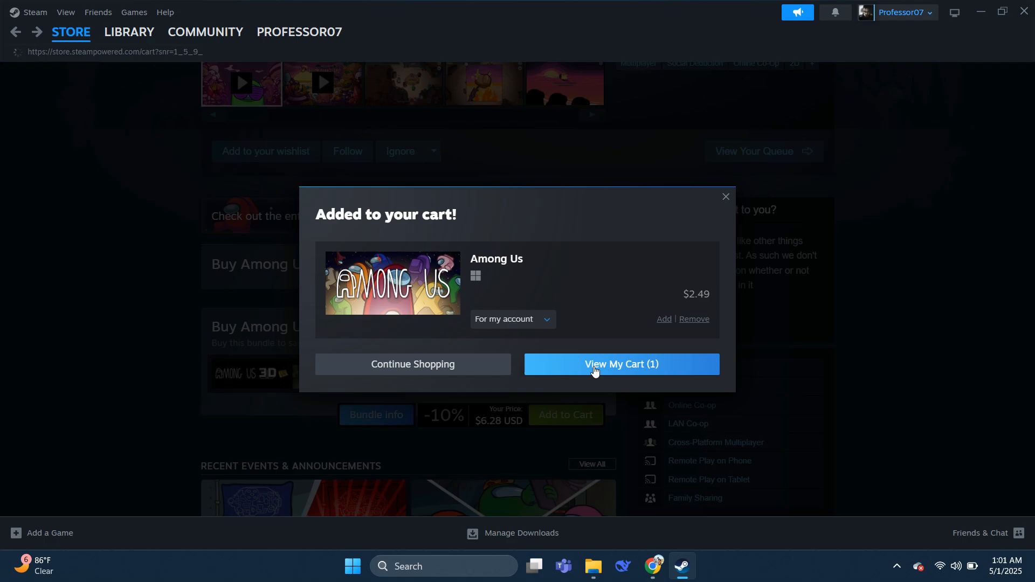
click(621, 363)
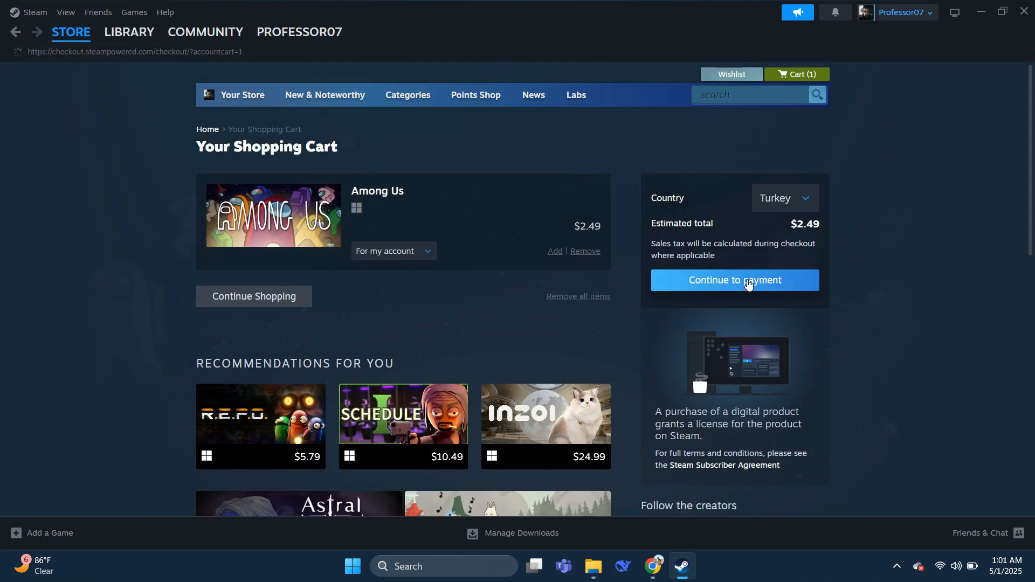
click(734, 280)
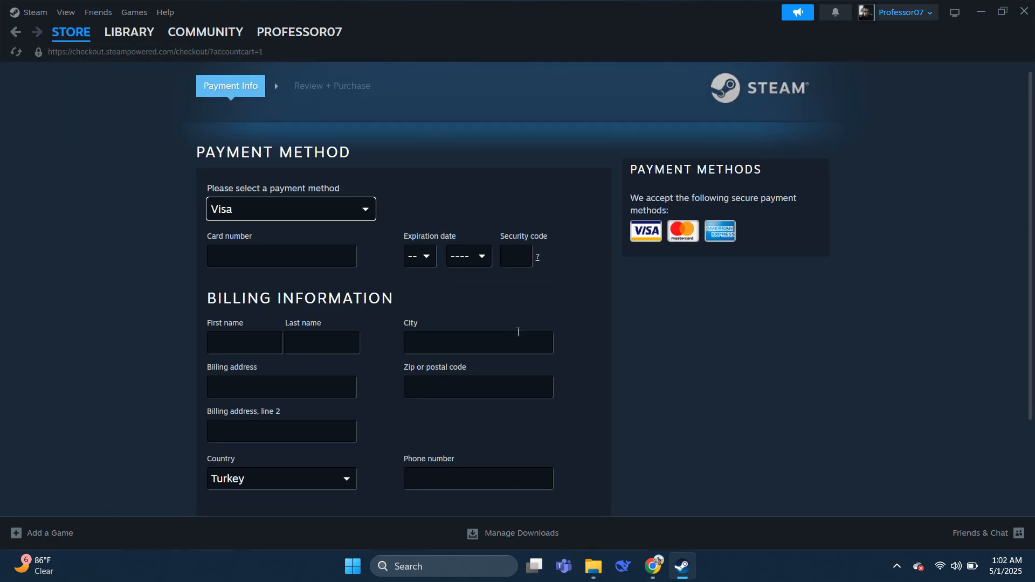
scroll(down, 3)
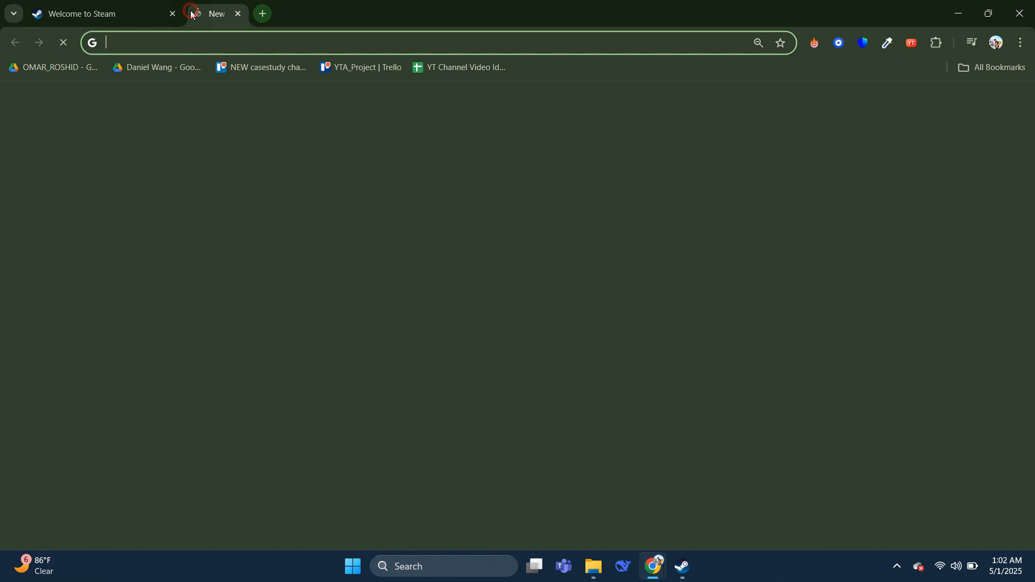
Search Google for 'bluestacks' and land on the official bluestacks.com homepage
text(bluesta)
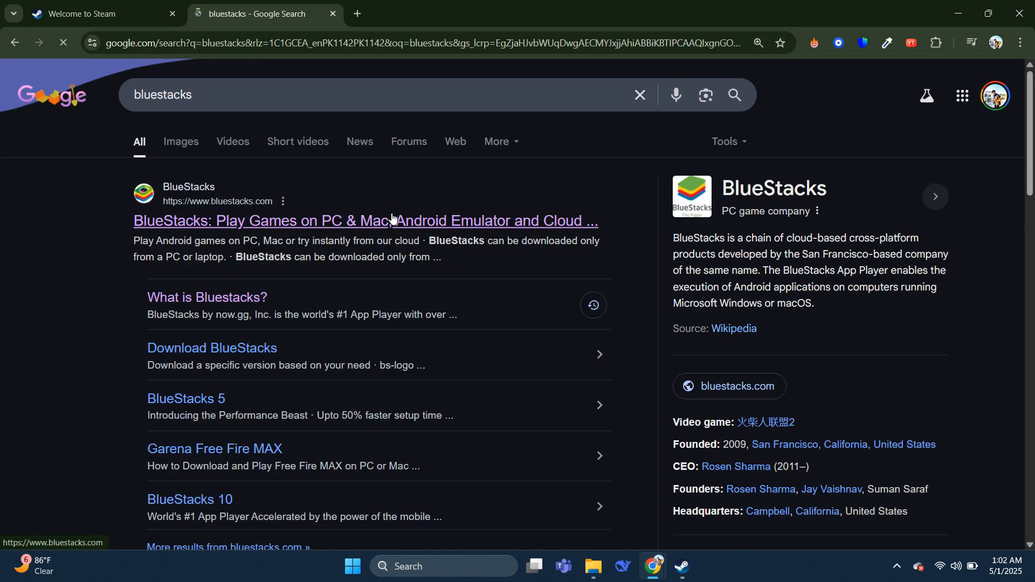
click(365, 219)
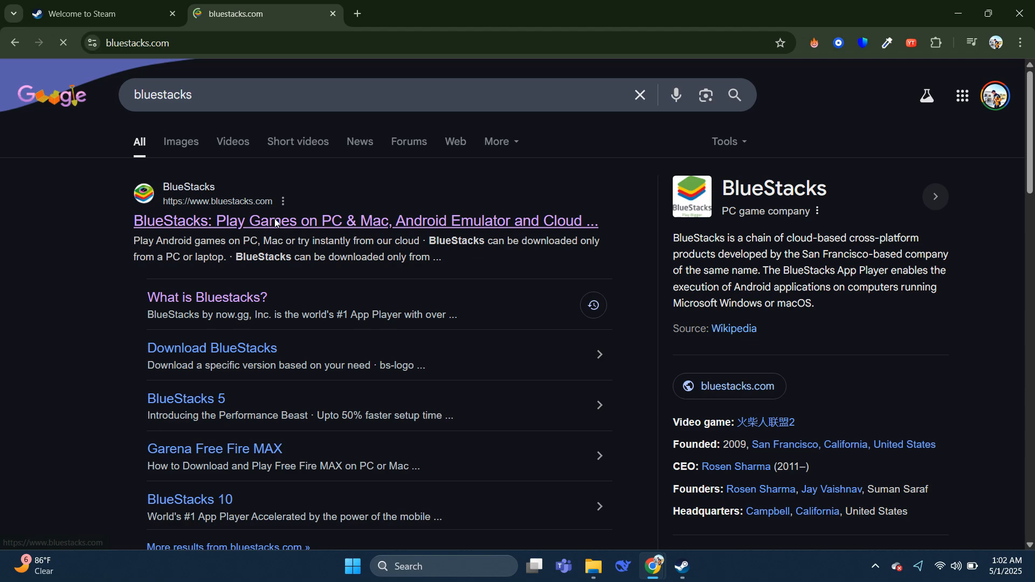
click(366, 220)
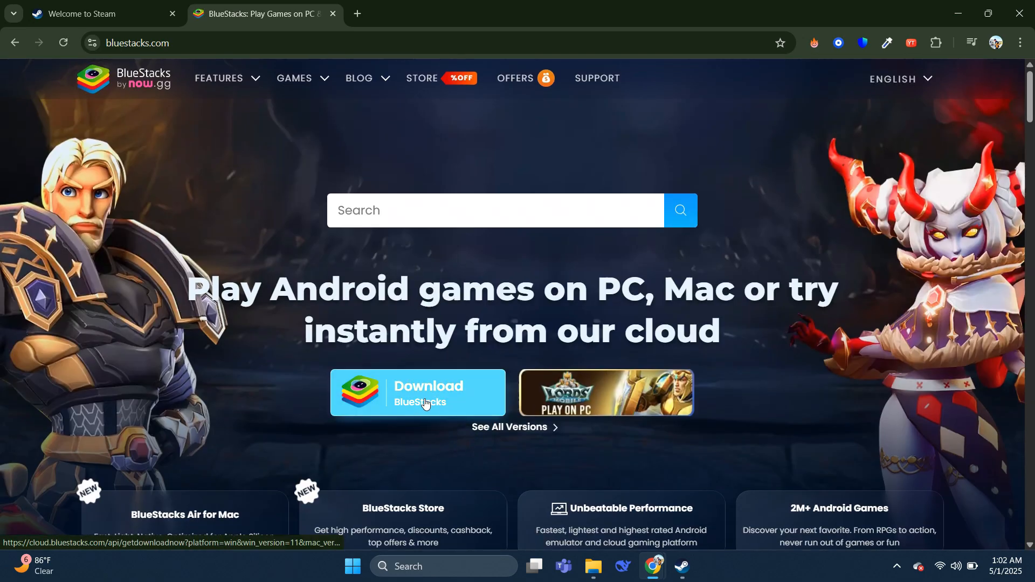
click(417, 392)
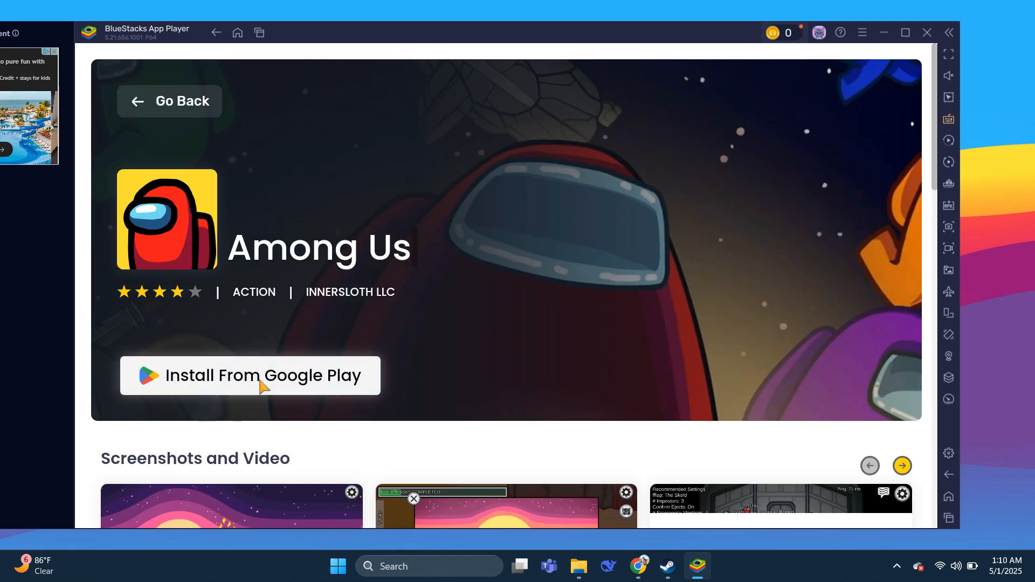
Install Among Us from Google Play inside BlueStacks so the game starts running
click(249, 375)
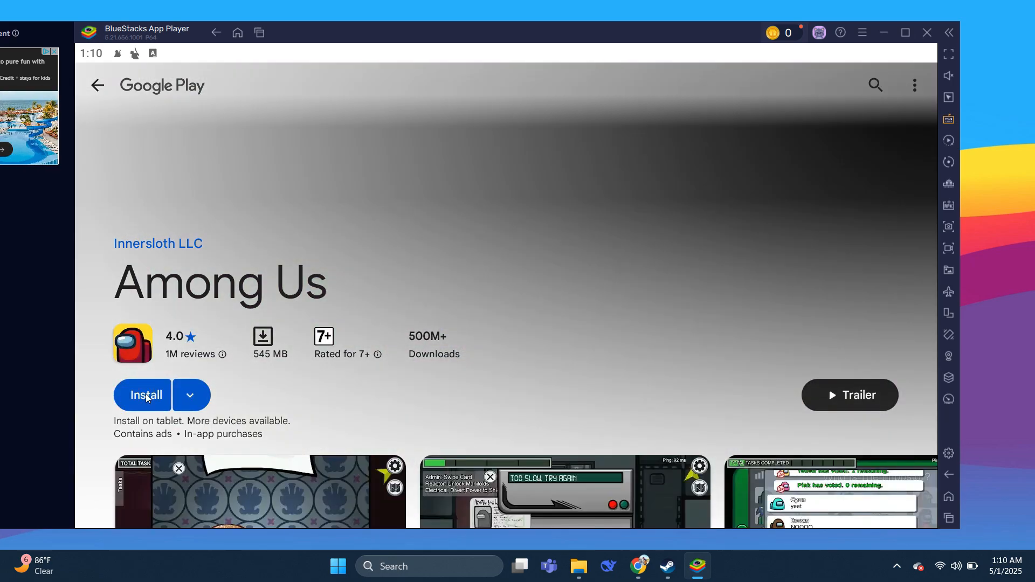
click(143, 394)
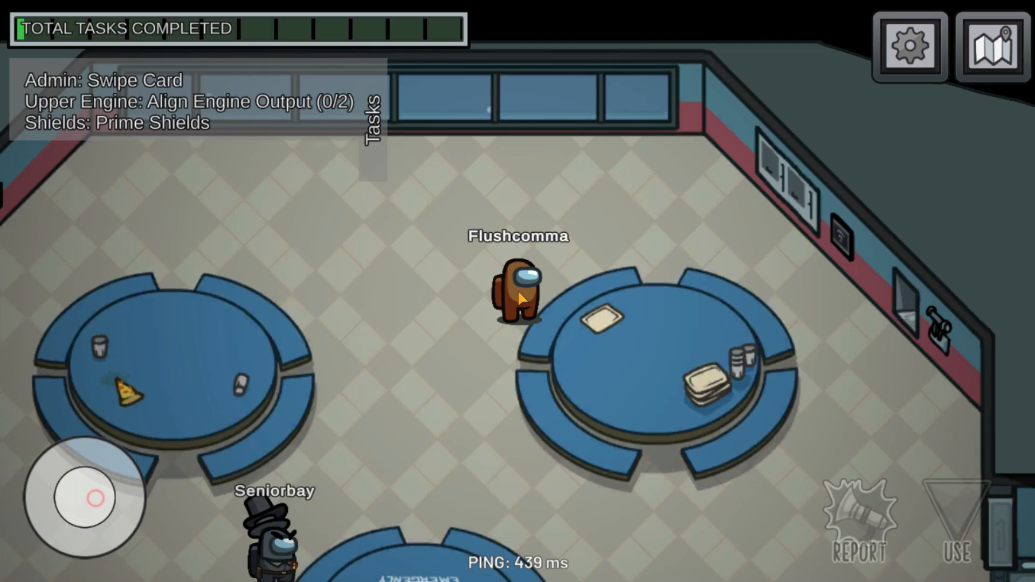
Steer the crewmate left along the corridor and down into MedBay with the joystick
drag(86, 497, 136, 482)
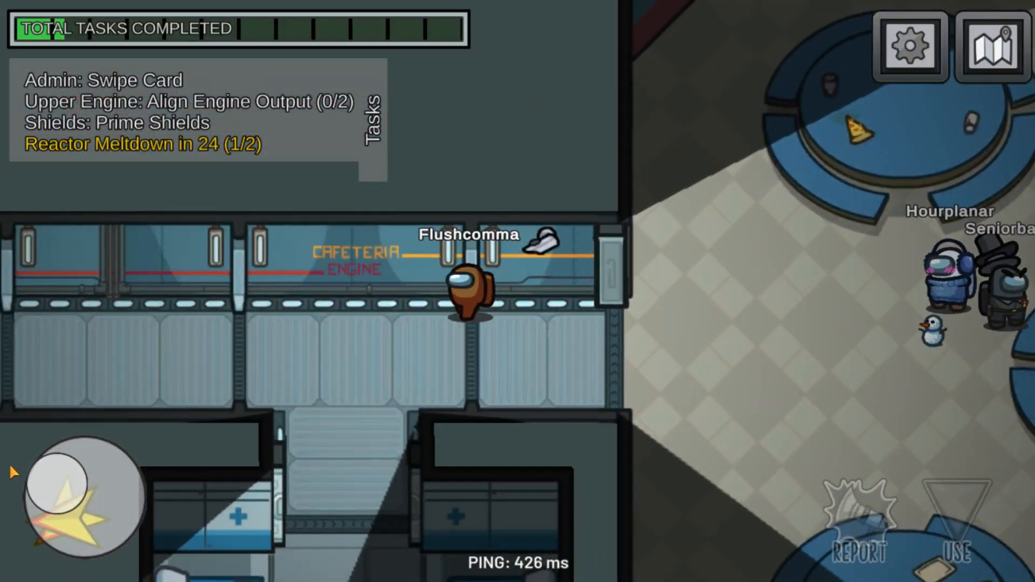
drag(83, 501, 106, 529)
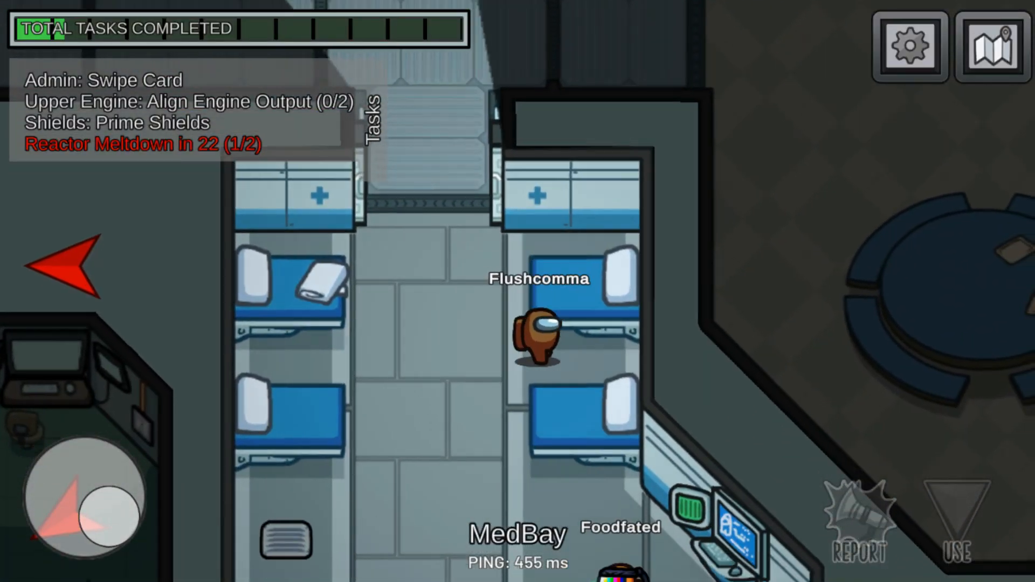